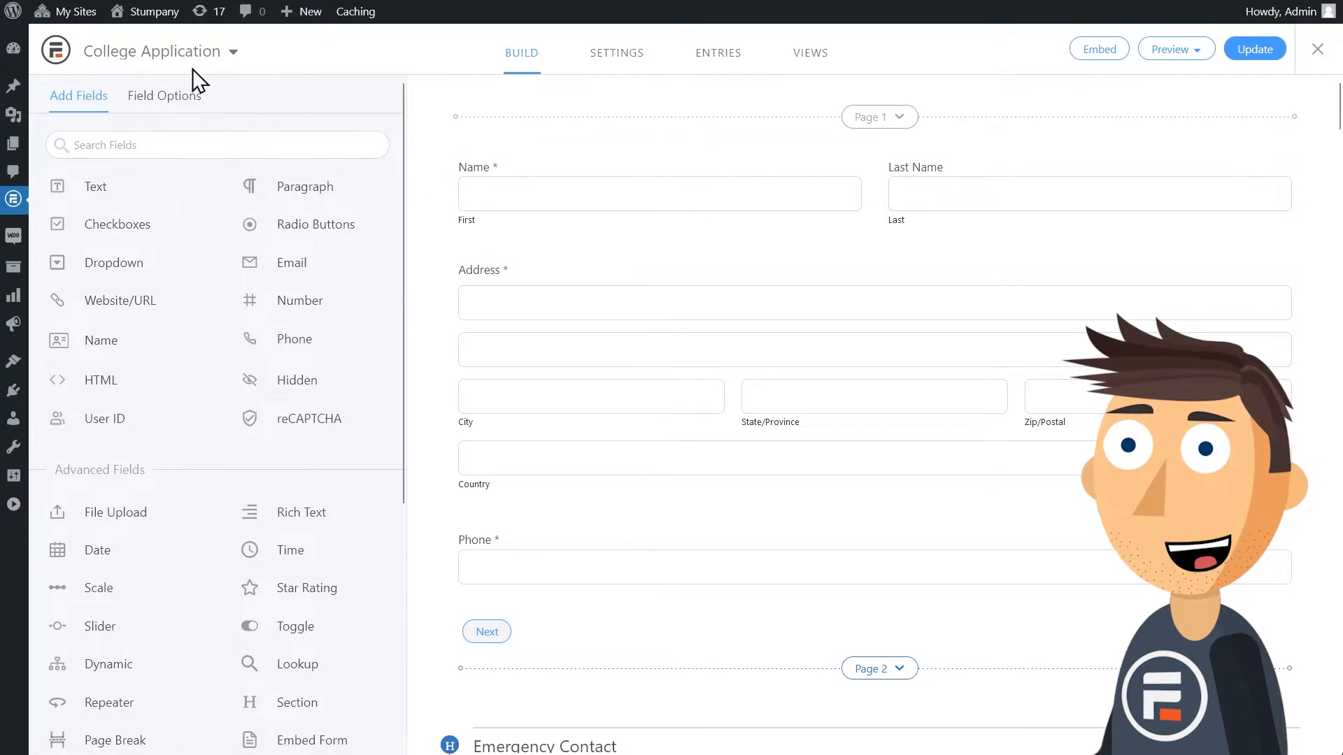
mouse_move(786, 278)
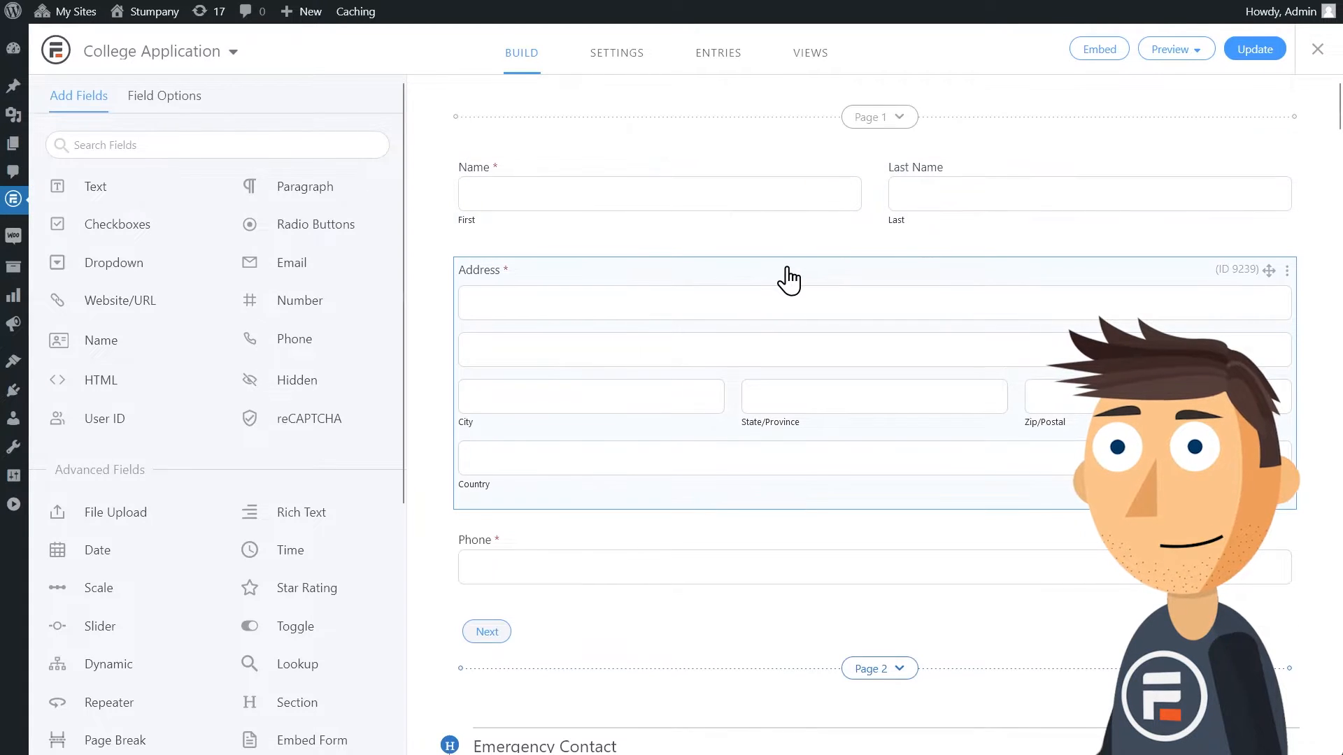
Enable 'Allow logged-in users to save drafts' under Form Permissions in the College Application settings.
scroll(down, 3)
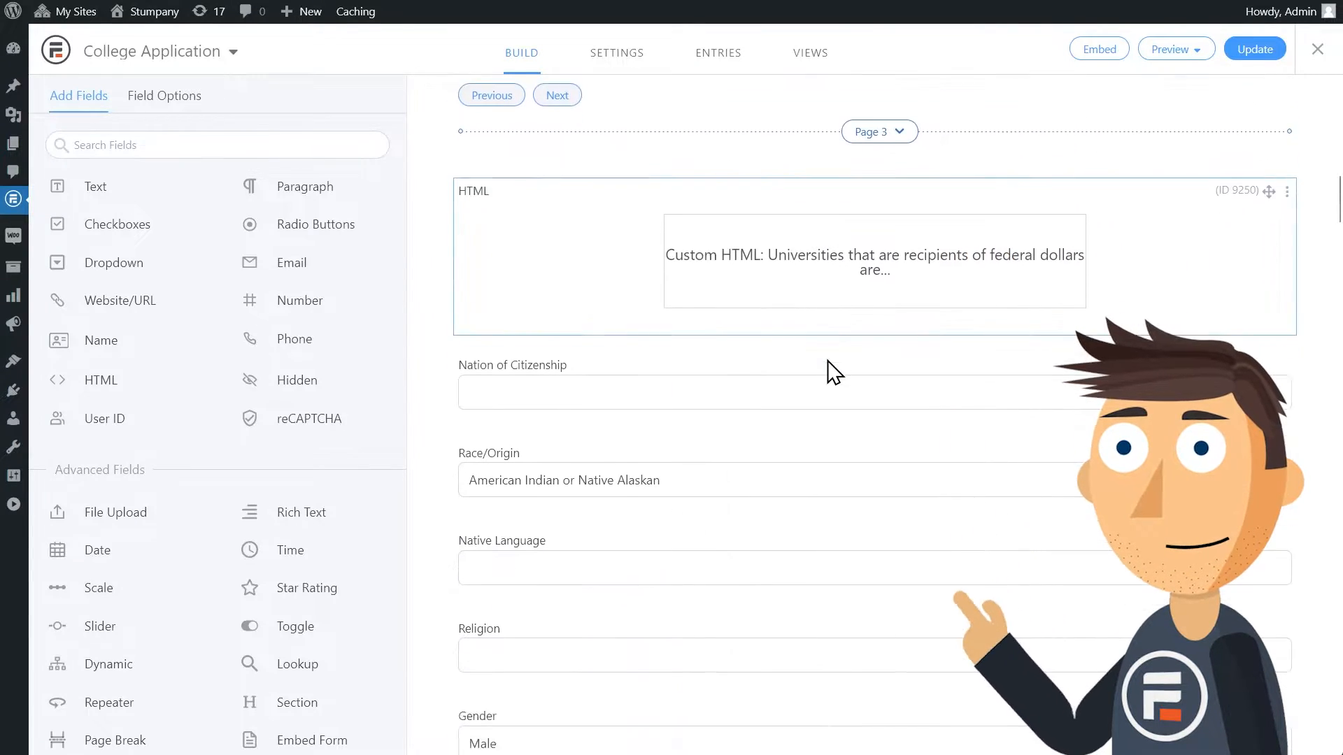
scroll(down, 3)
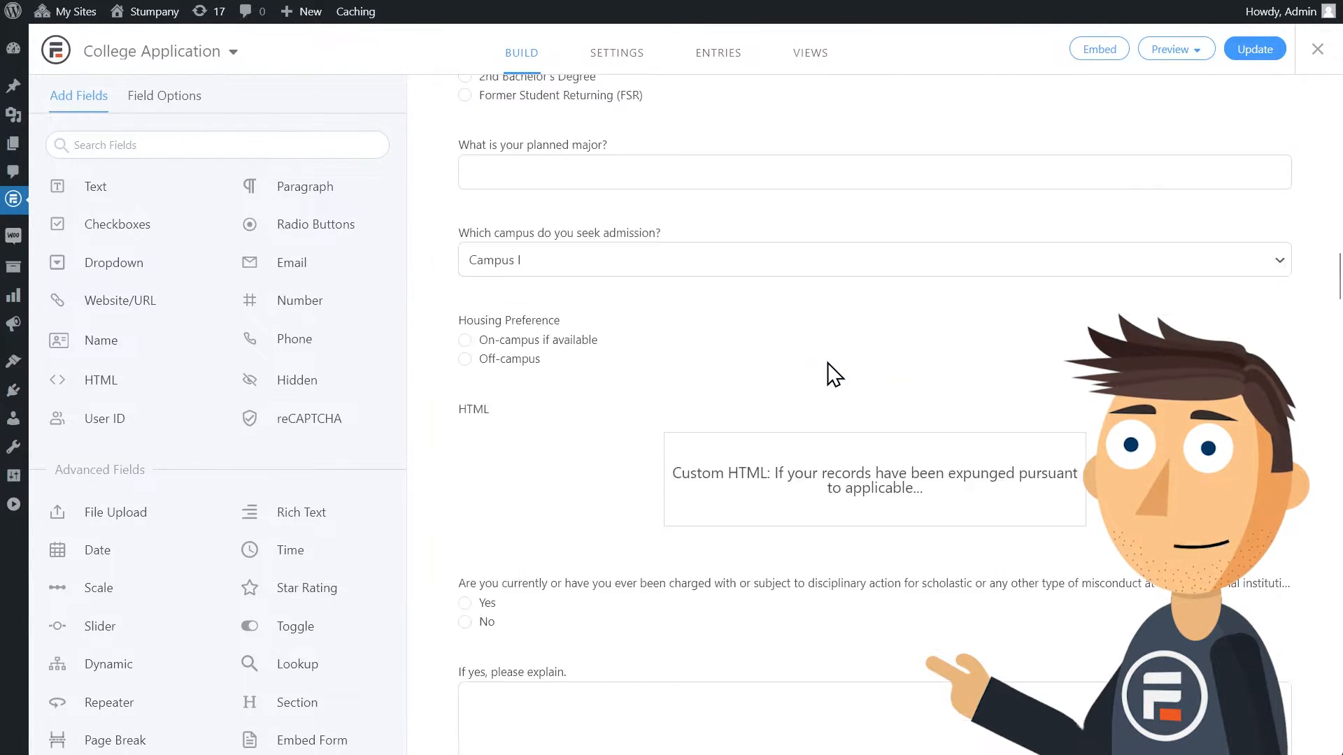
scroll(down, 3)
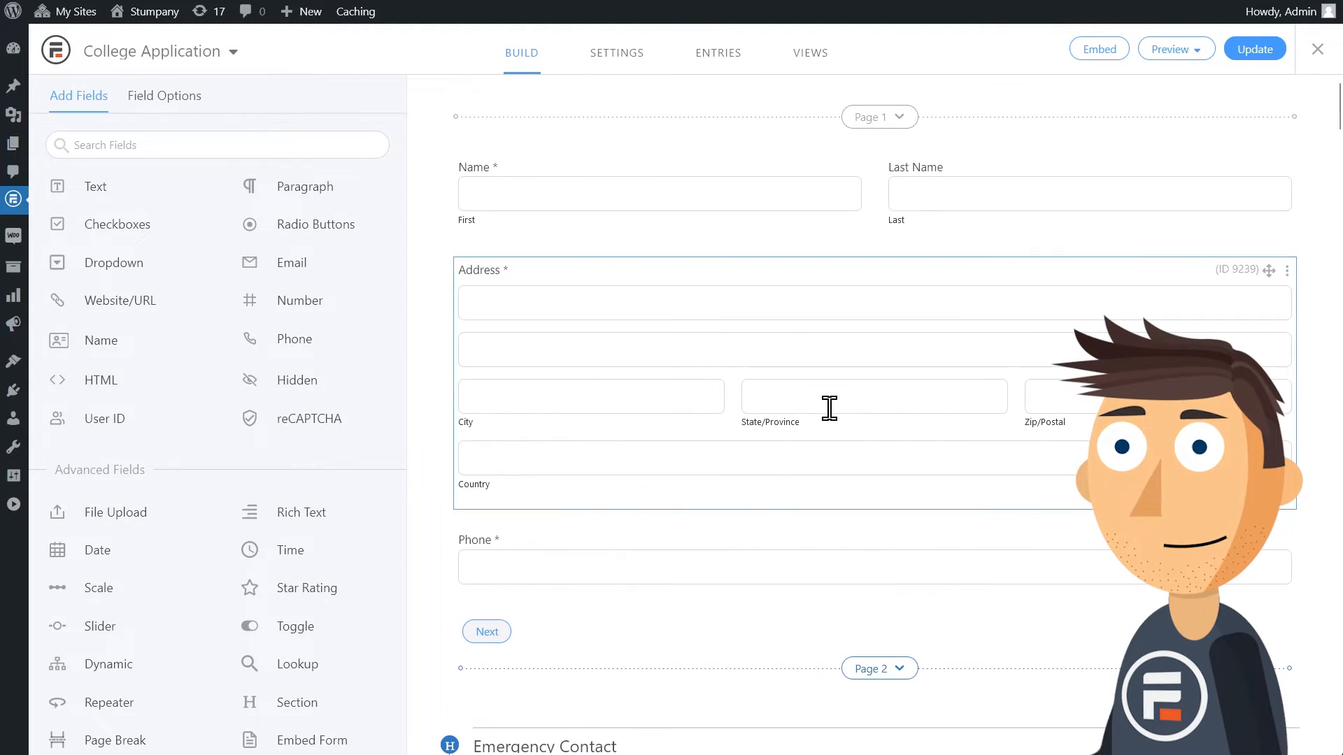
mouse_move(615, 52)
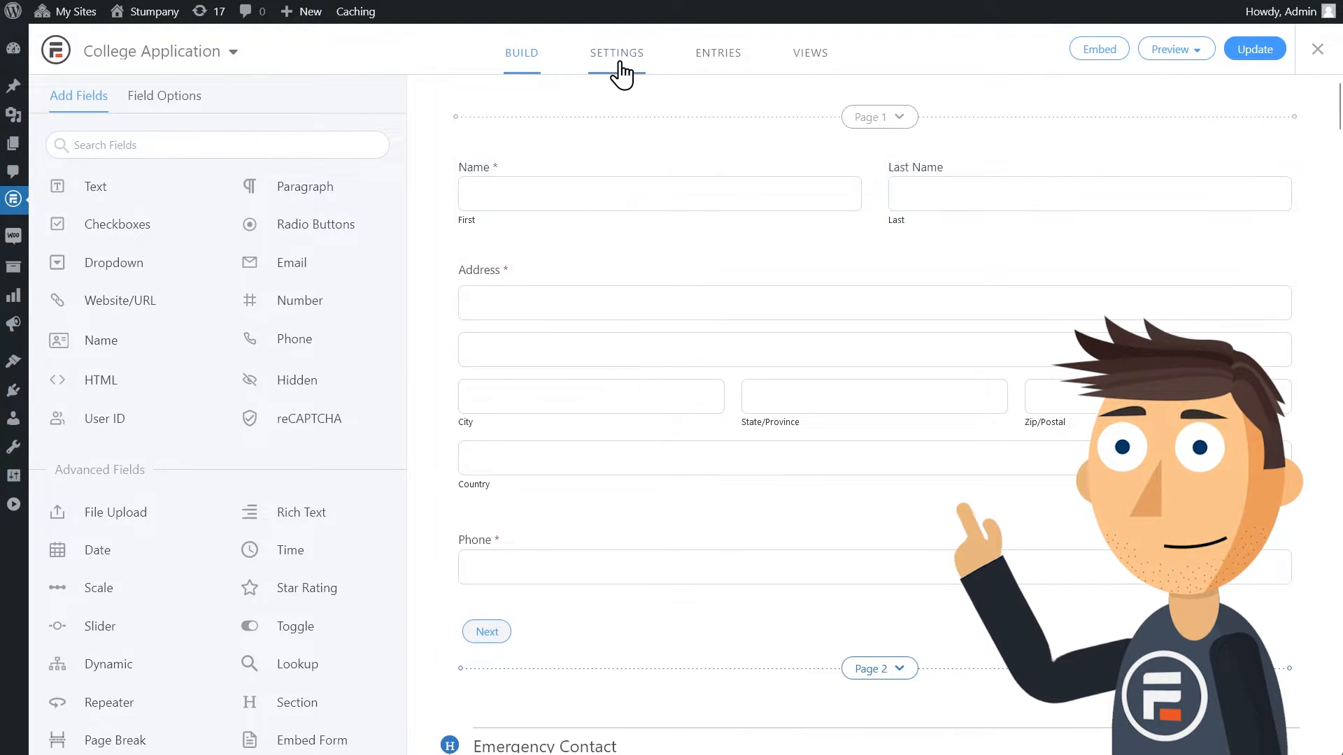
click(616, 51)
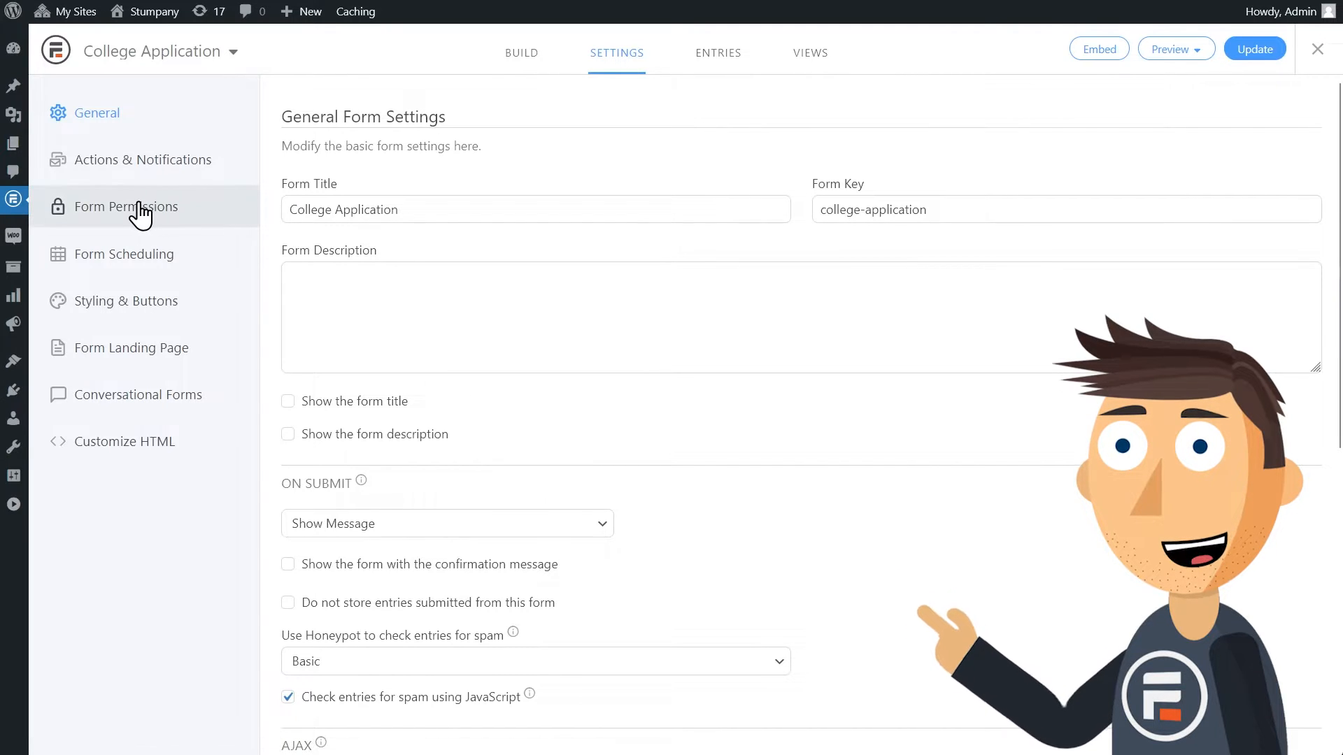
click(126, 207)
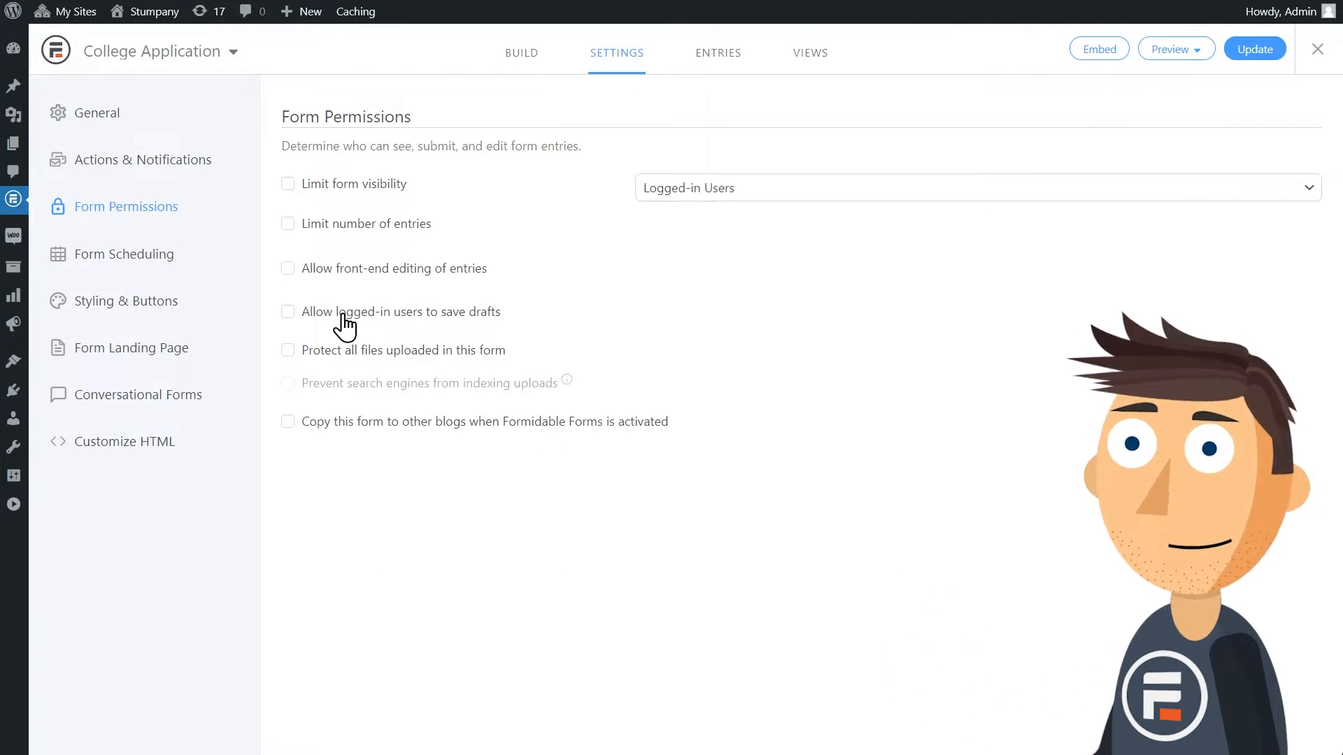
click(288, 312)
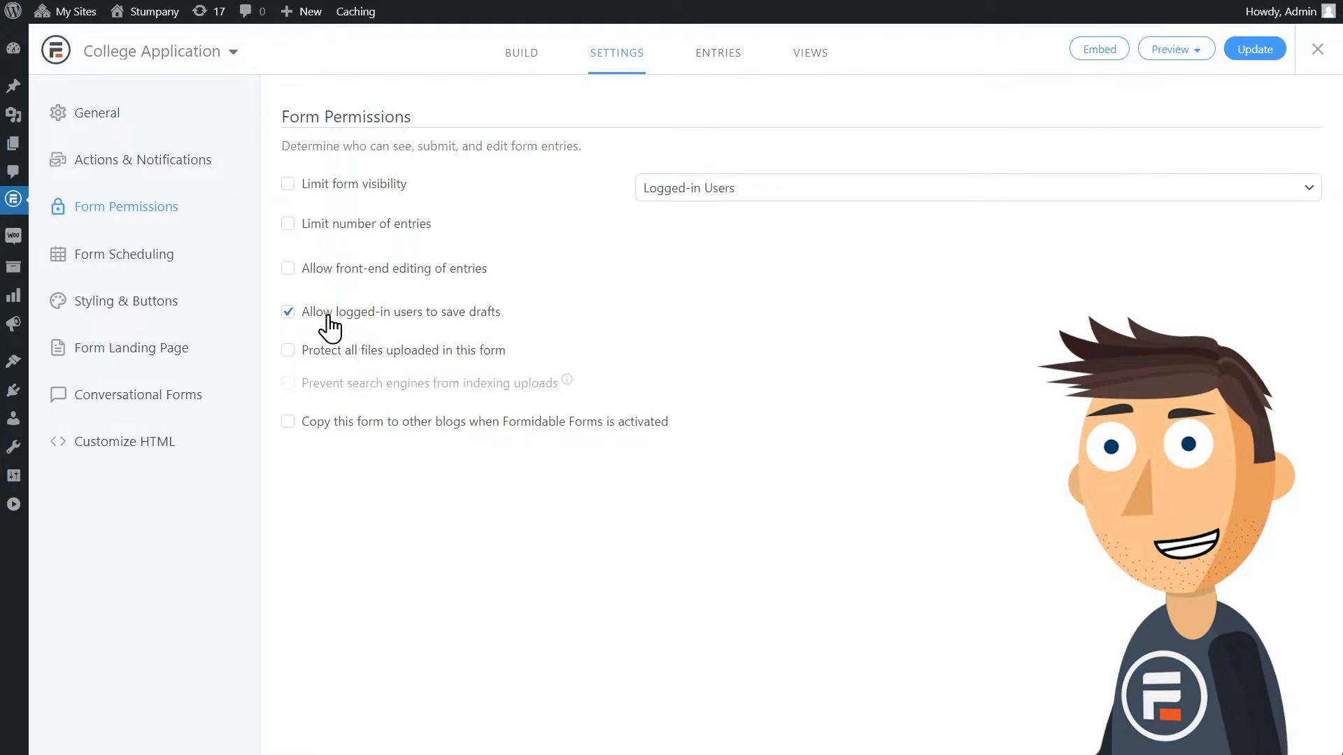
mouse_move(472, 330)
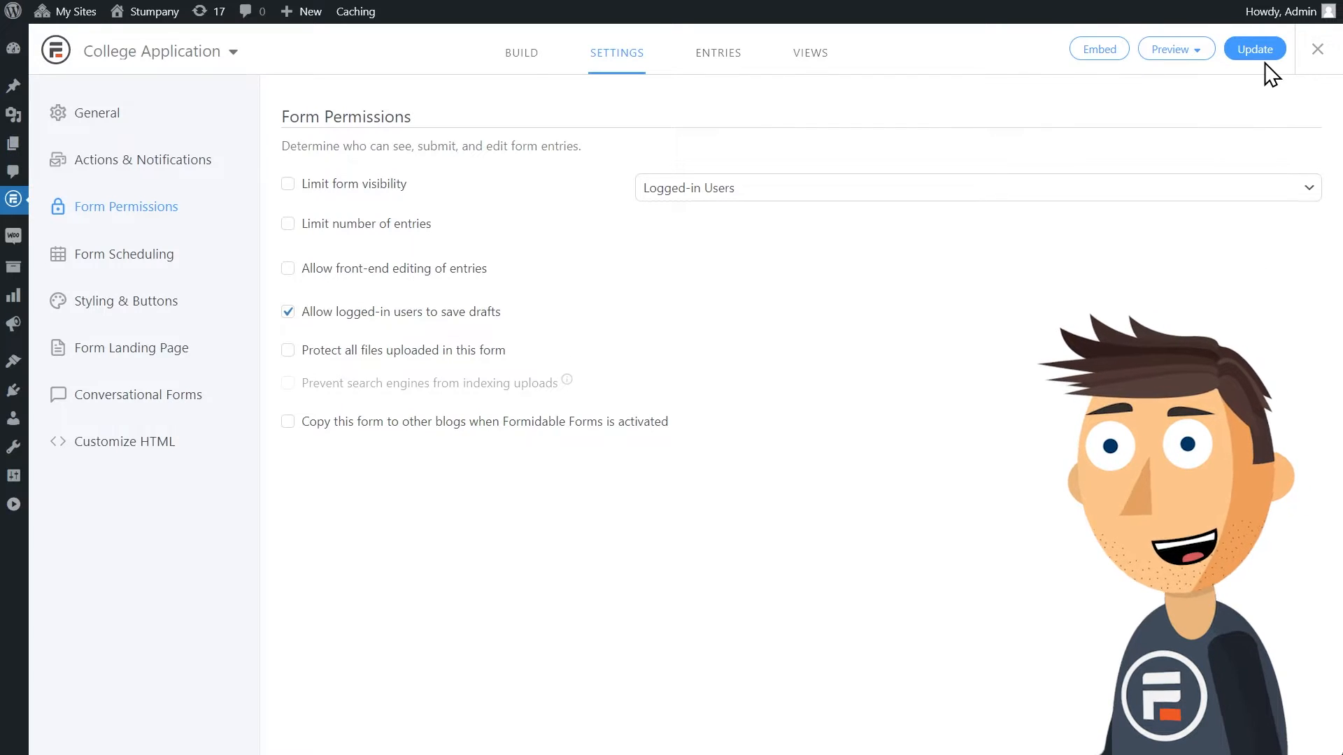
Update the form settings and launch a preview showing the Save Draft button.
click(1253, 48)
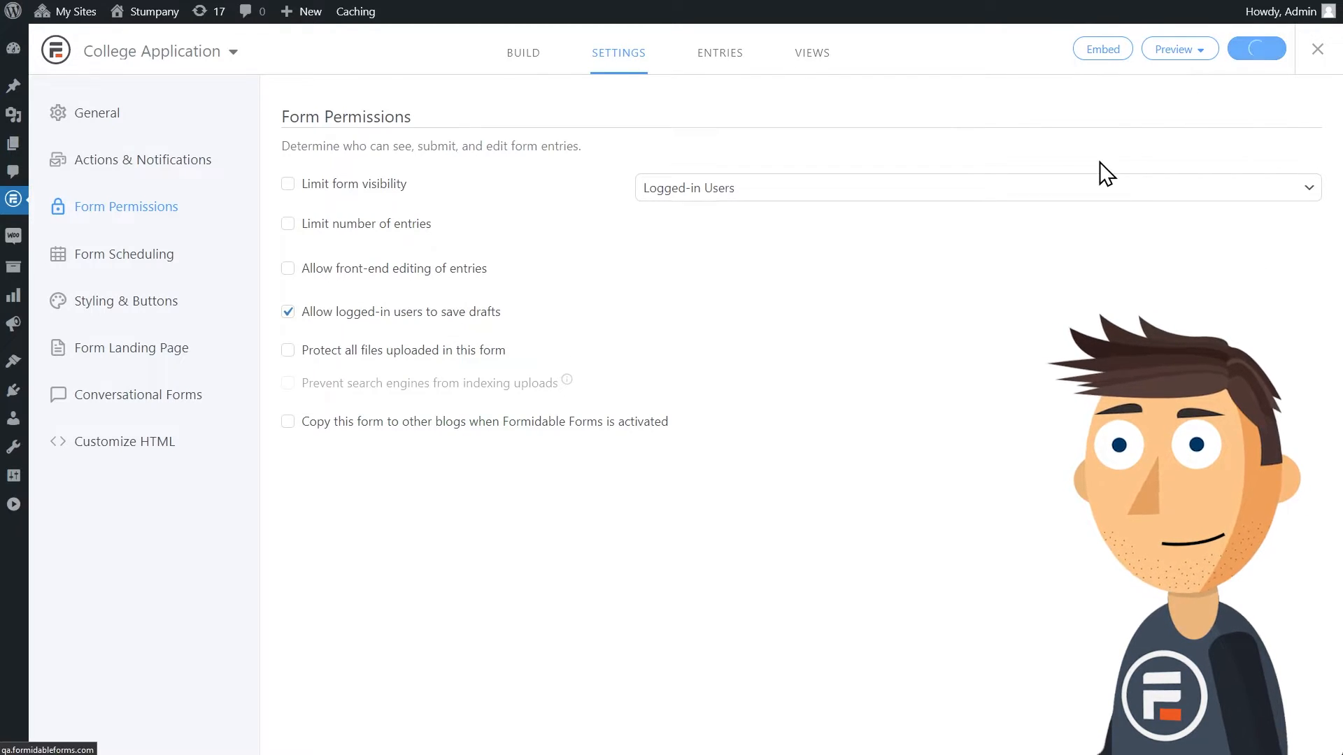
click(1173, 47)
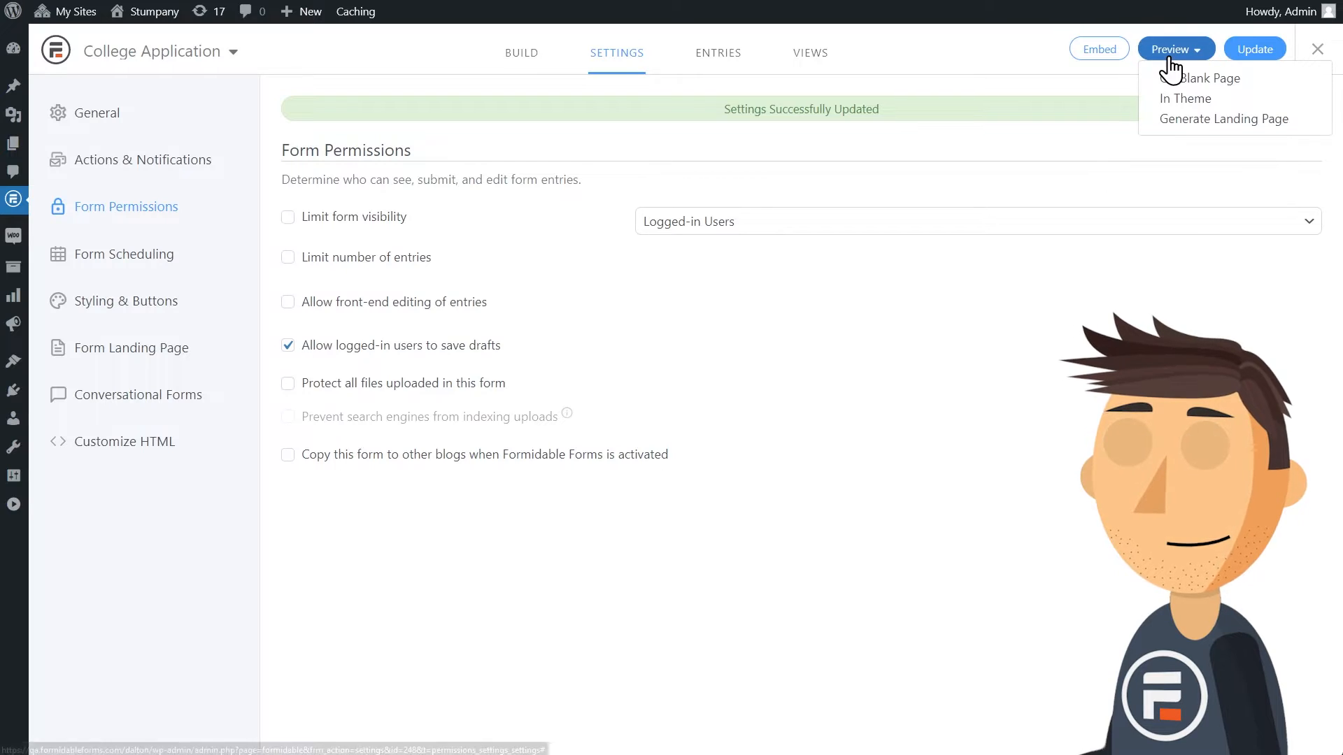
click(1185, 98)
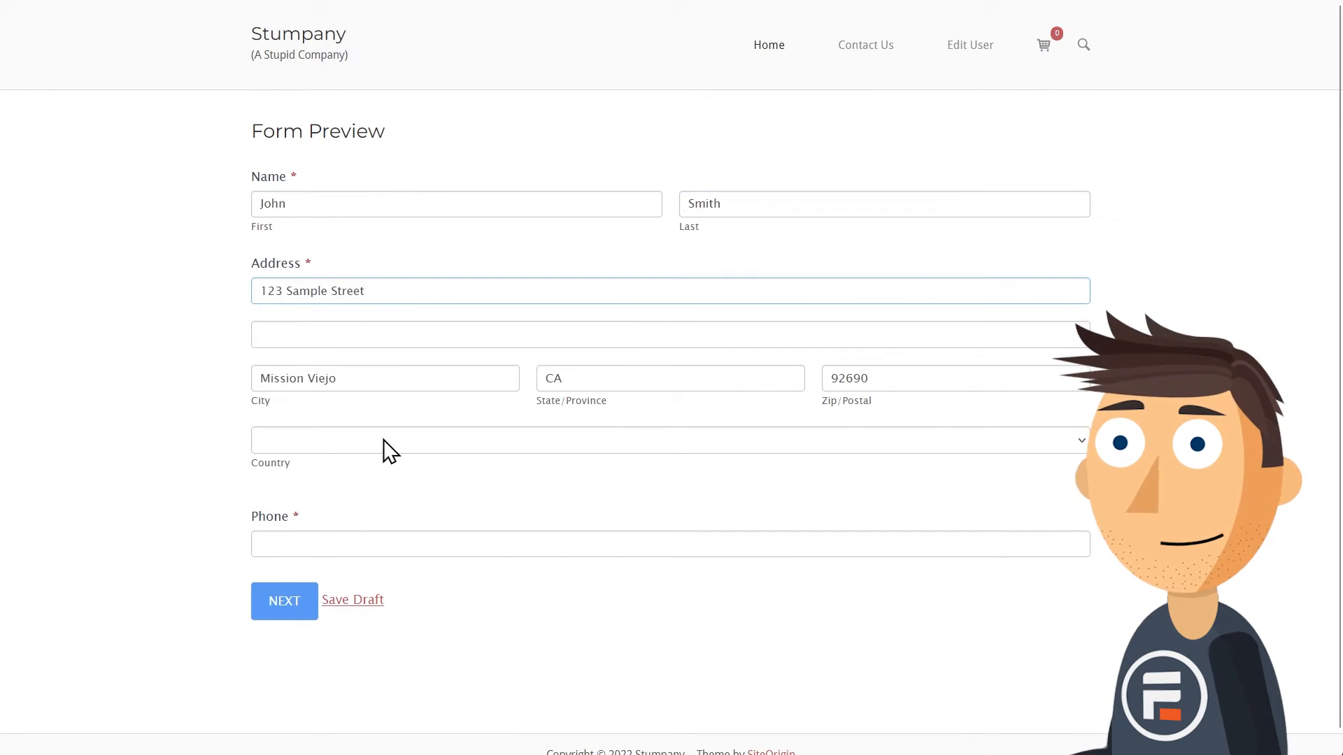
Enter phone 555555555 to complete page one and advance to the Emergency Contact page.
text(555555555)
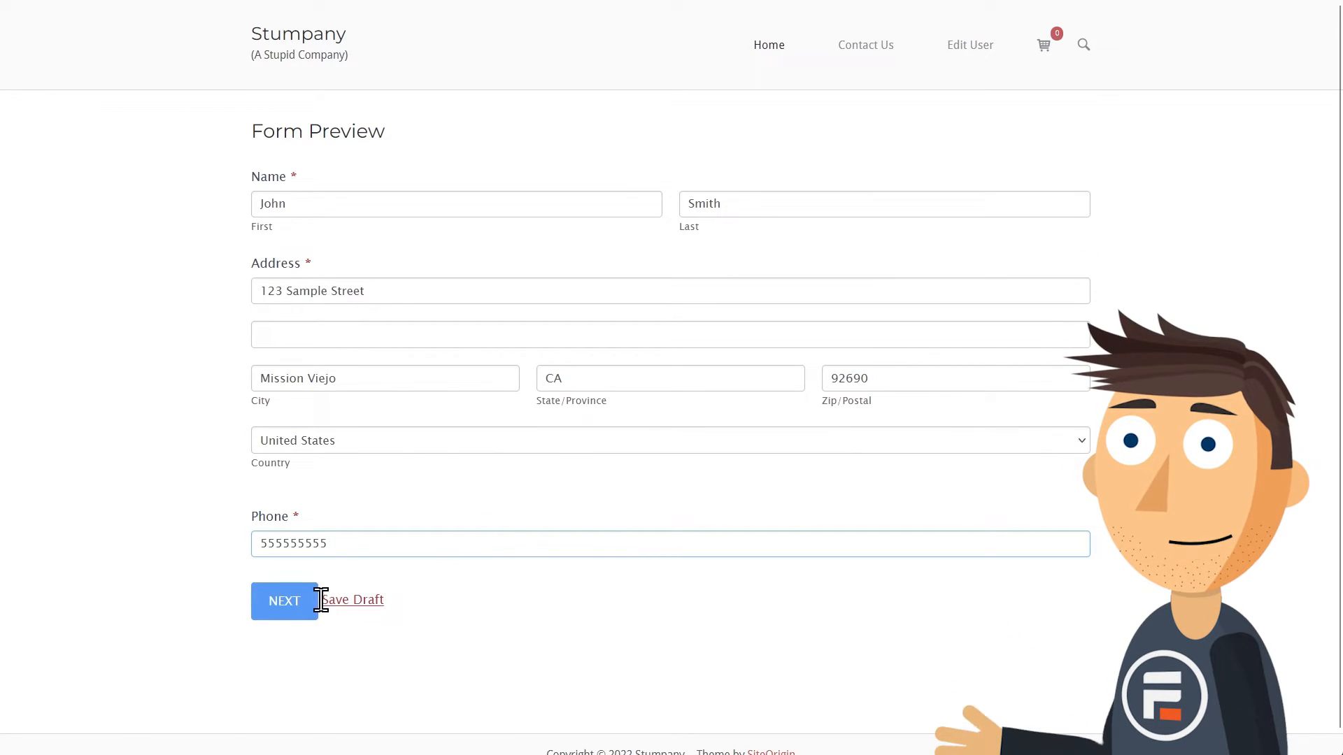
click(284, 600)
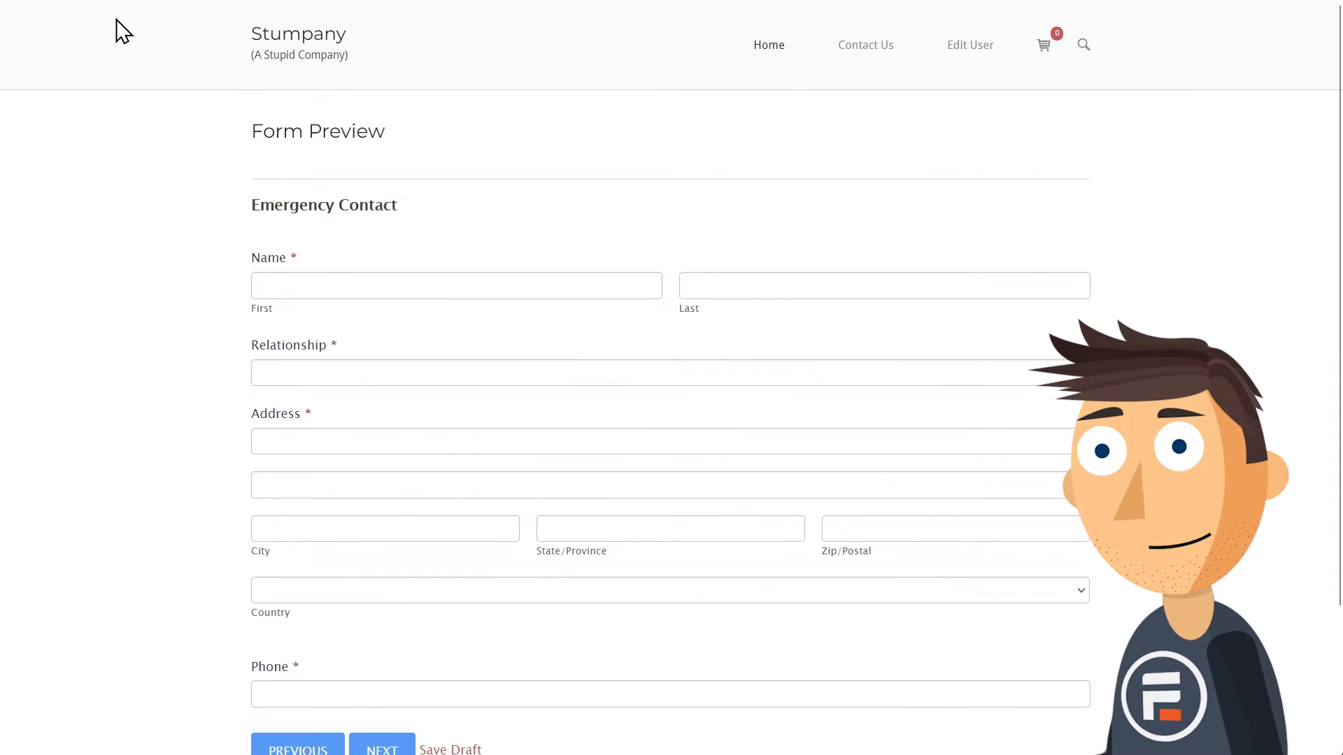
mouse_move(298, 33)
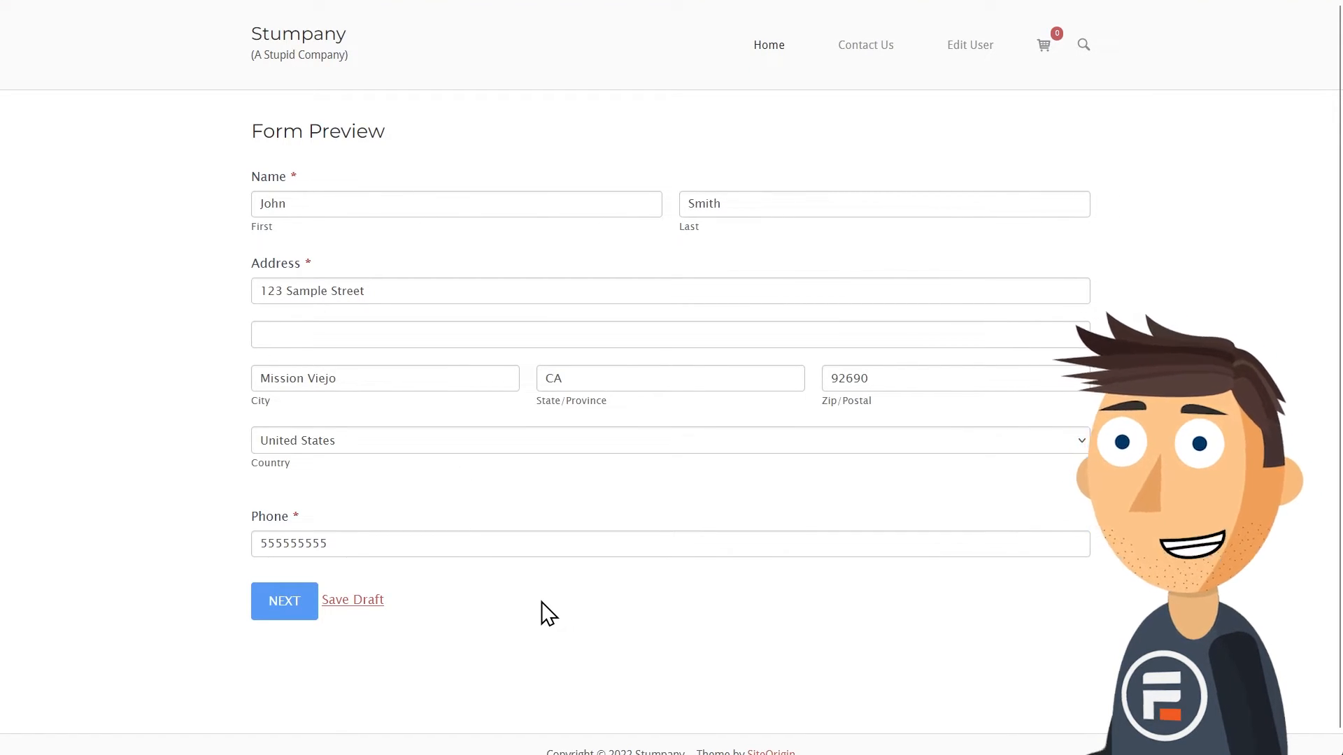
mouse_move(302, 645)
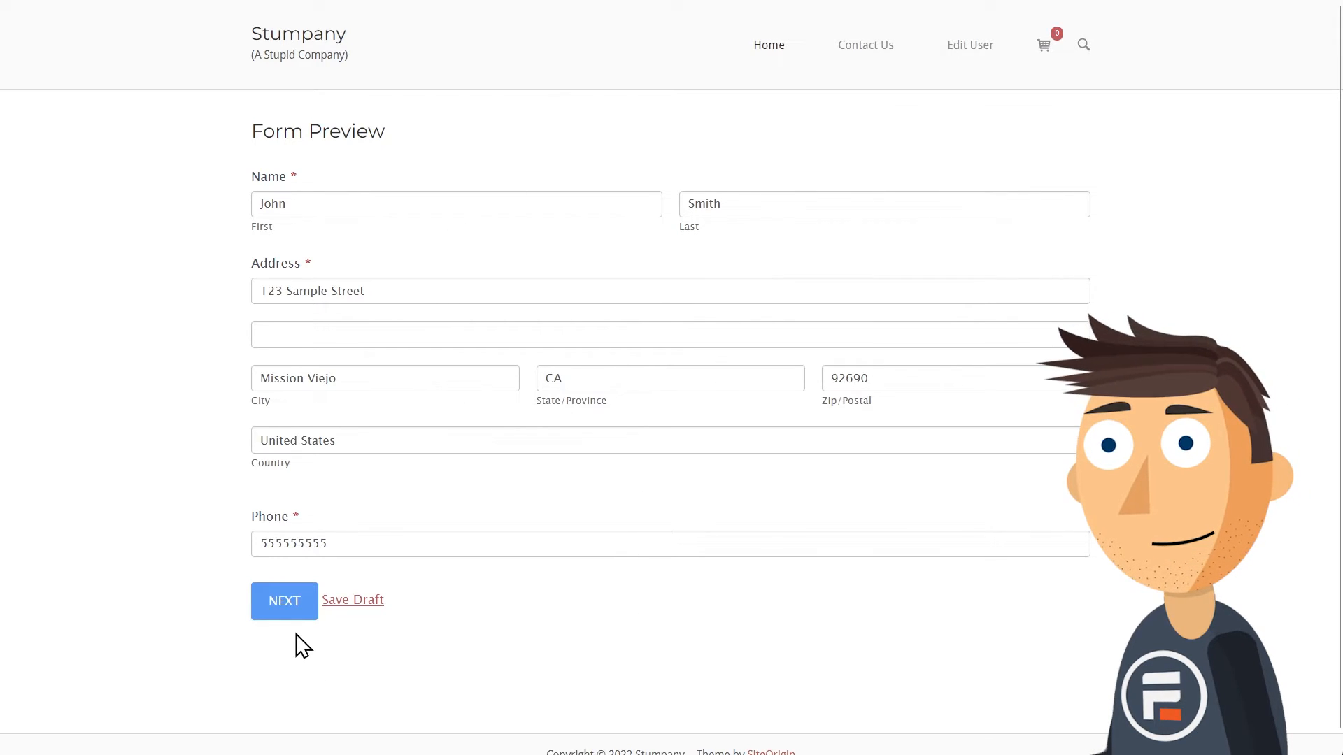
click(284, 600)
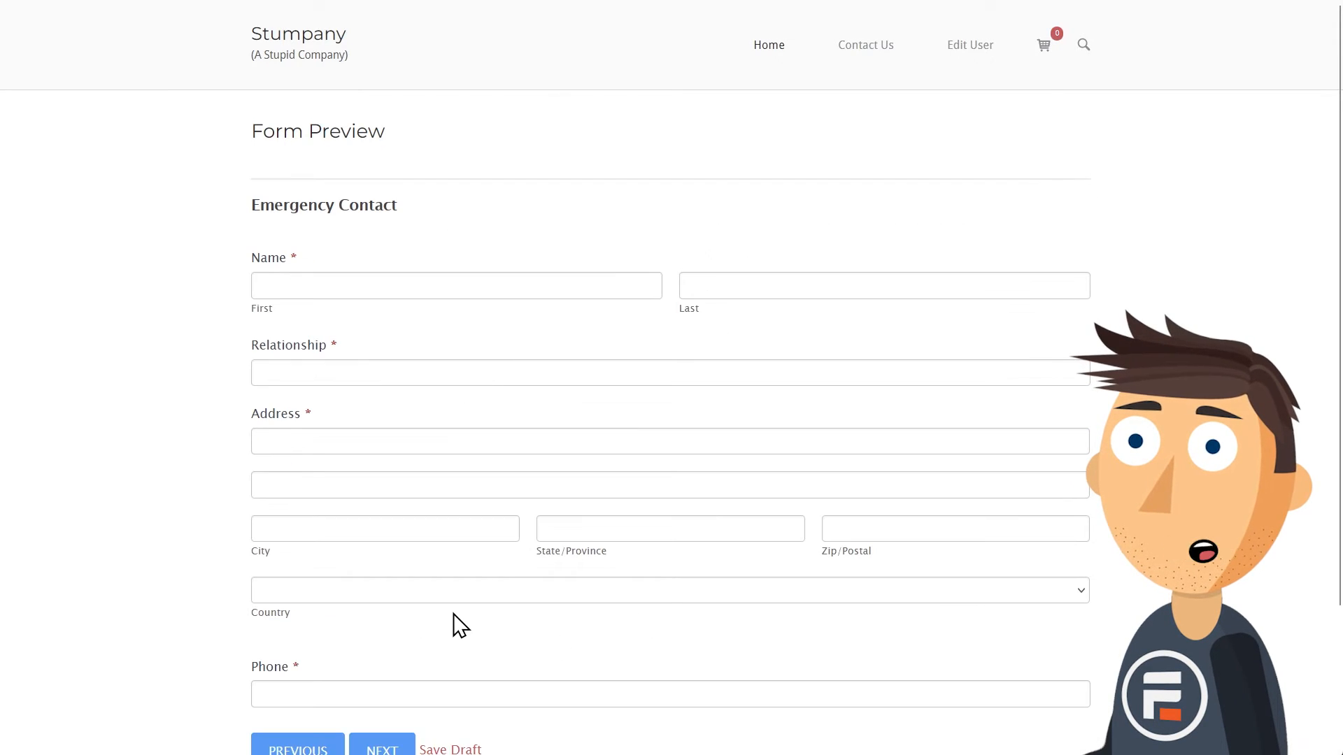
scroll(down, 3)
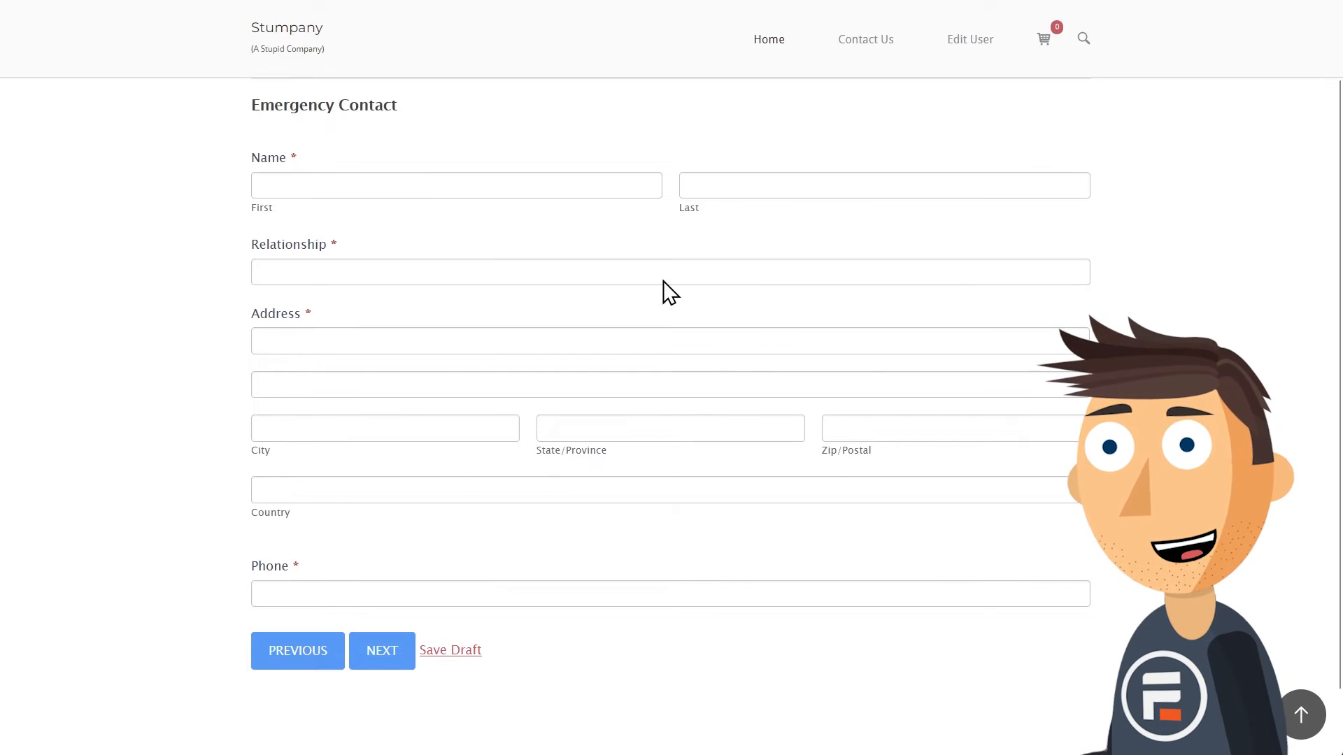